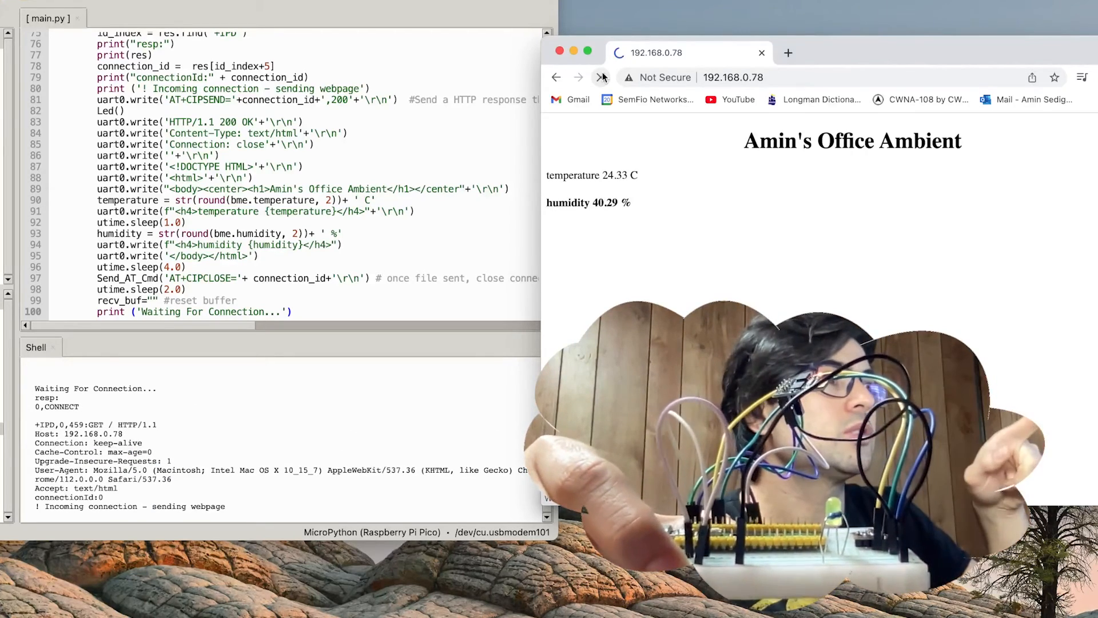
Step: Reload the Pico page repeatedly until it shows temperature 24.38 C and humidity 39.52 %
left_click(602, 78)
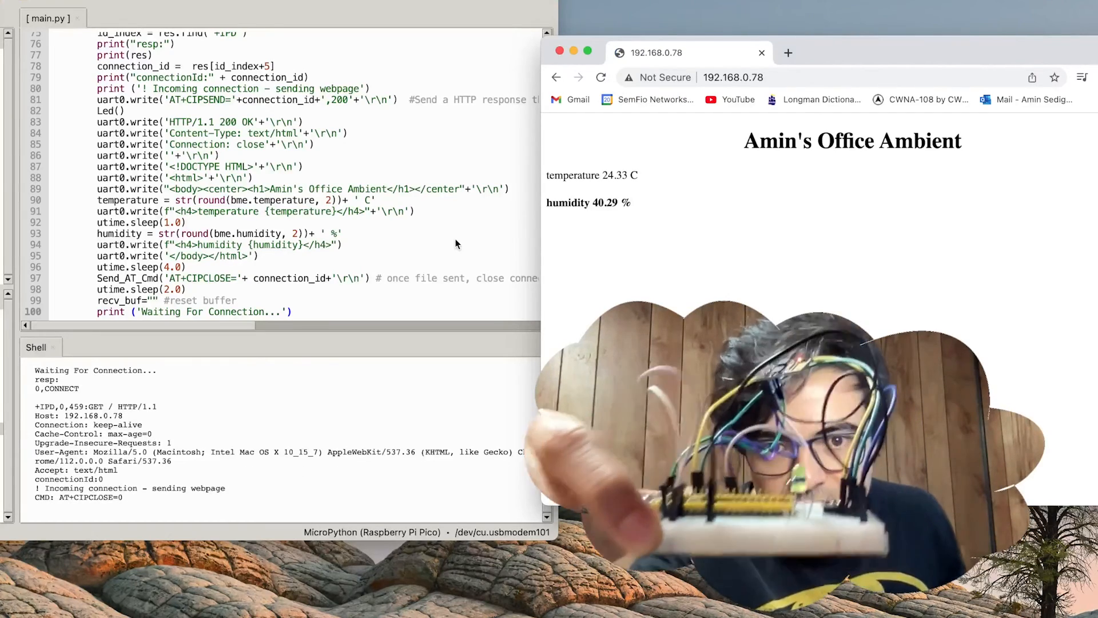
left_click(601, 78)
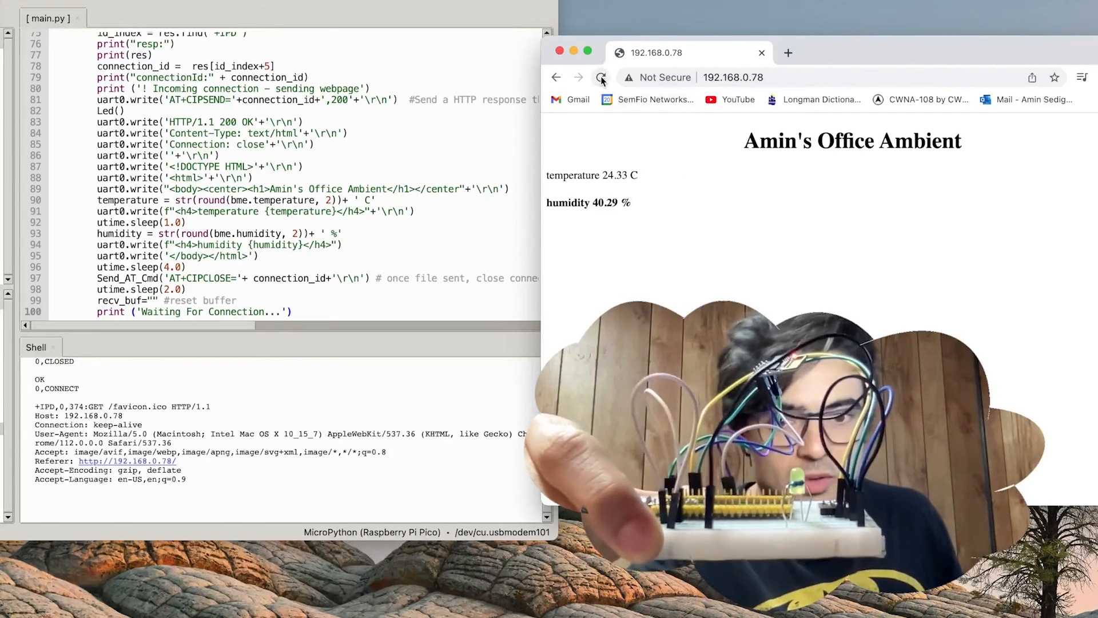
left_click(600, 78)
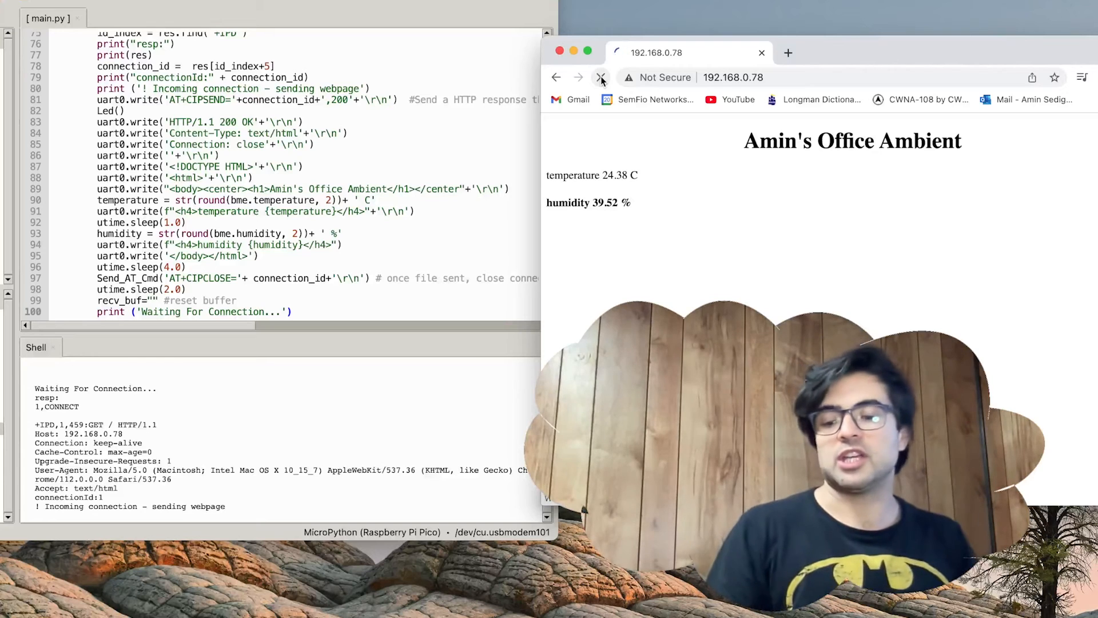
left_click(601, 78)
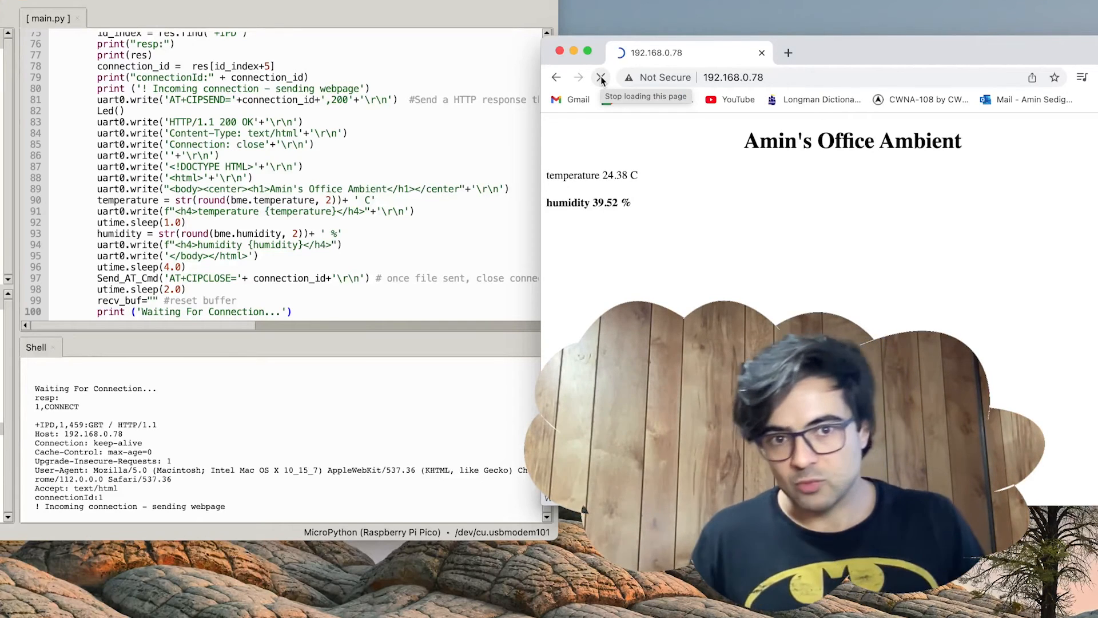